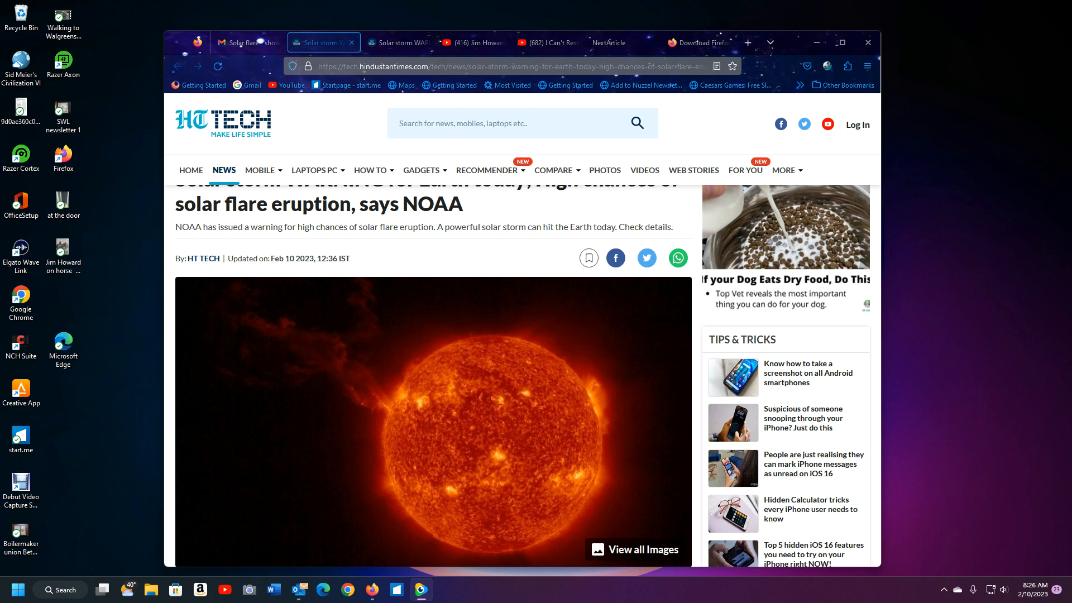
mouse_move(897, 339)
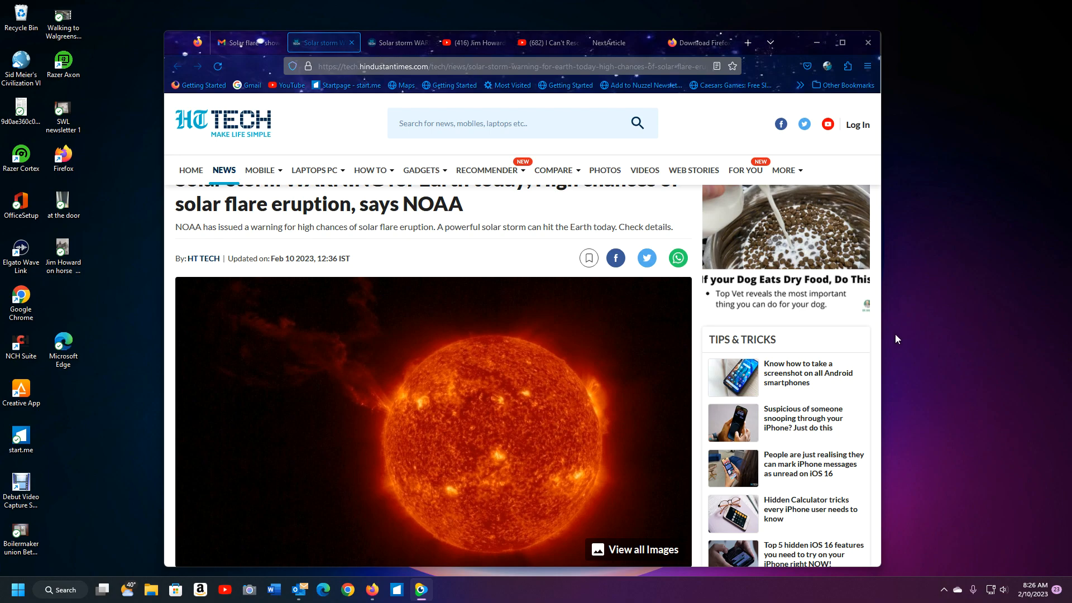
mouse_move(875, 339)
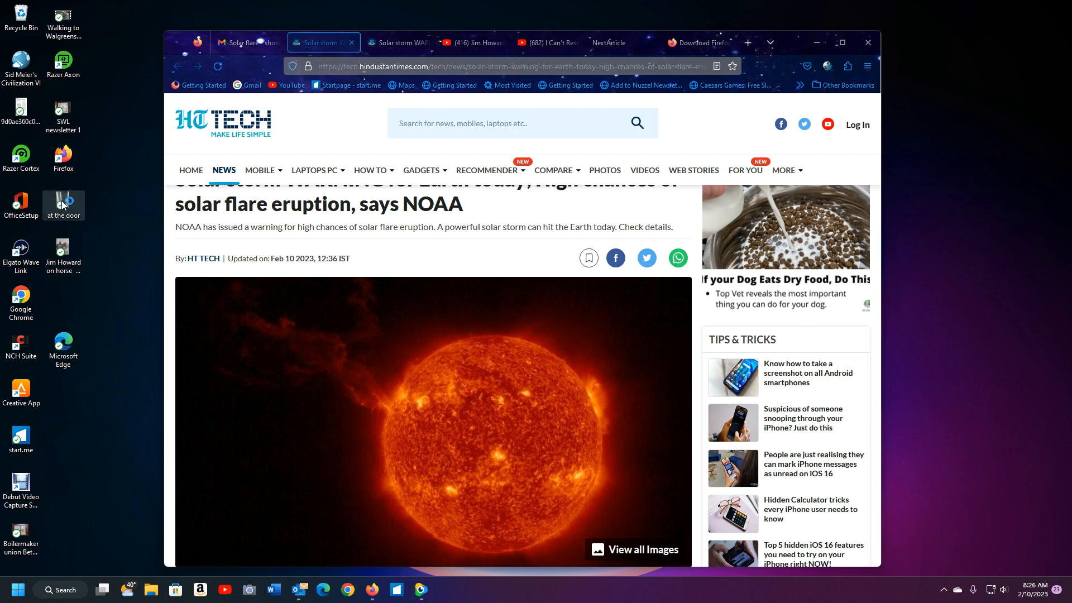
mouse_move(64, 201)
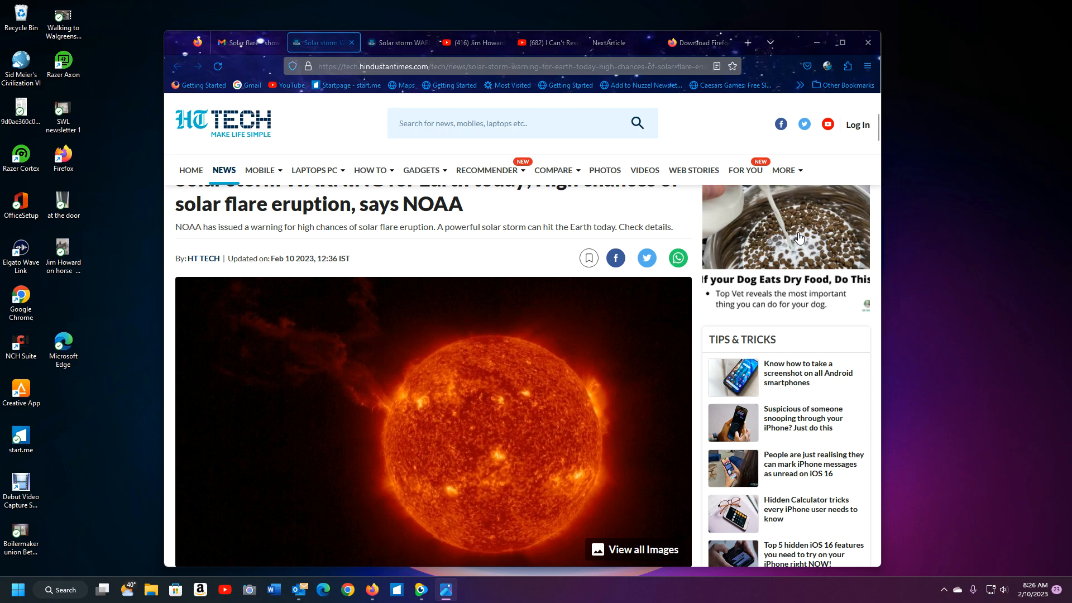
mouse_move(800, 238)
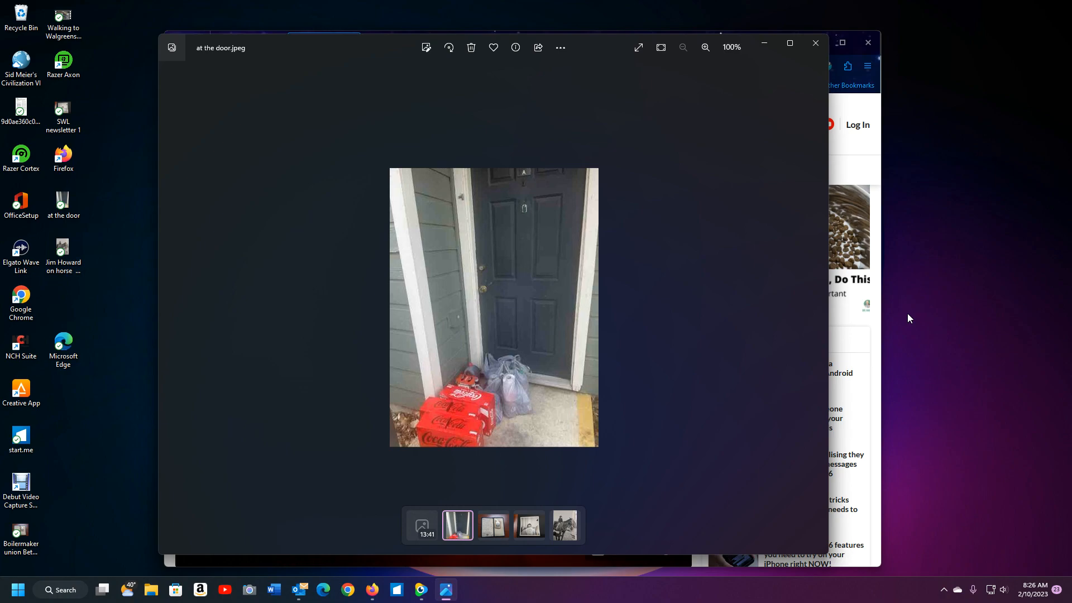
mouse_move(818, 76)
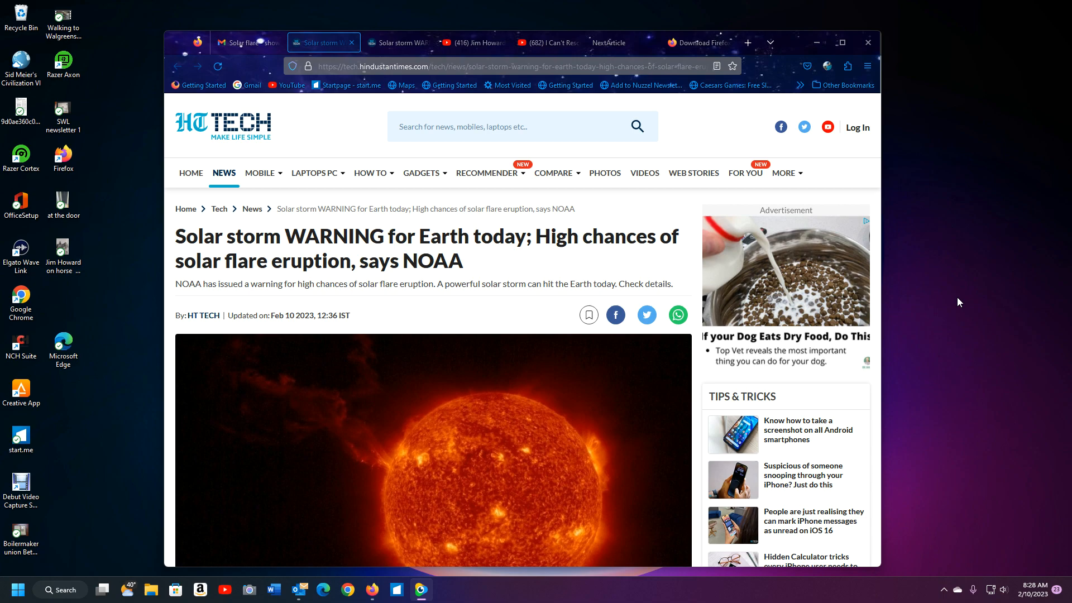
mouse_move(563, 284)
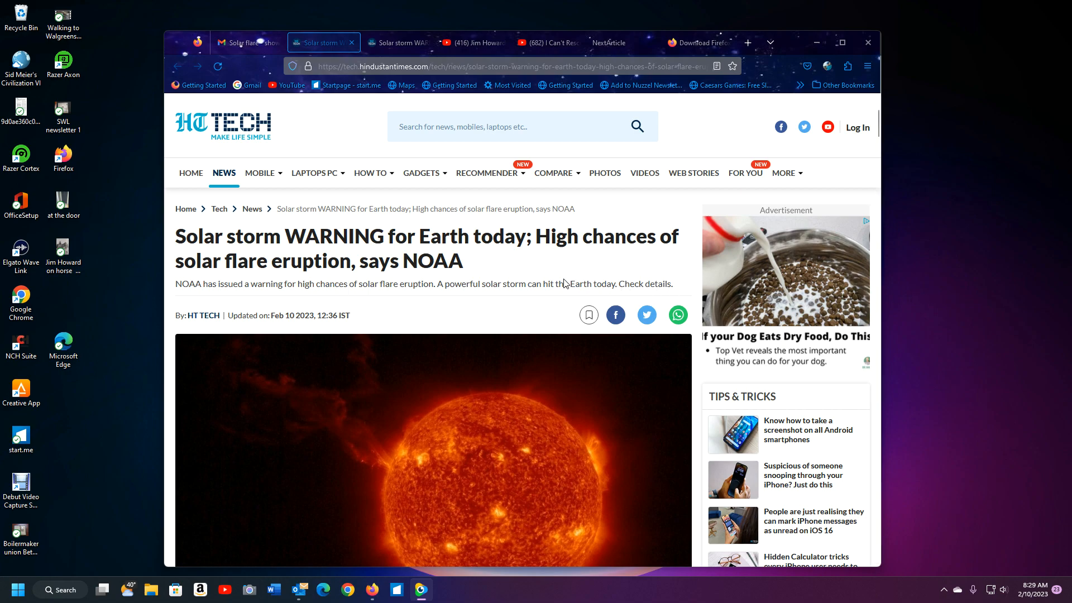
scroll(down, 3)
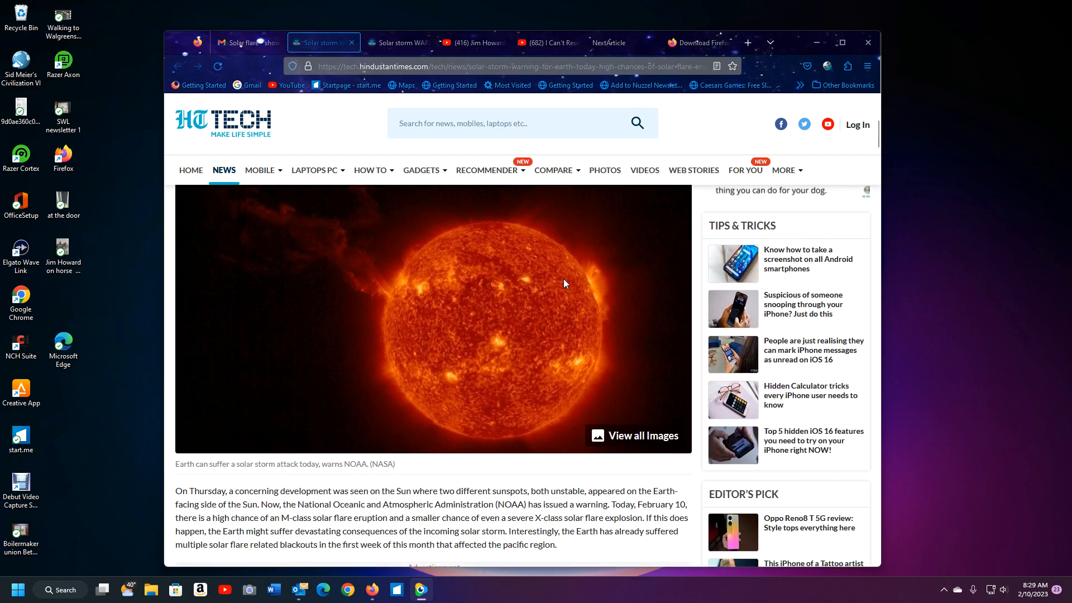
scroll(down, 3)
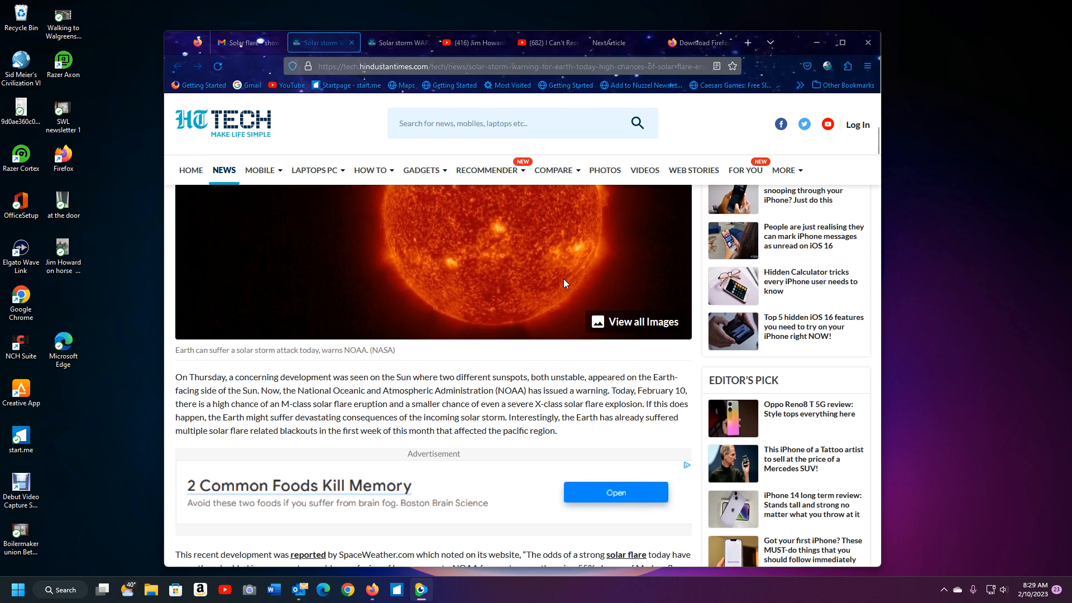
scroll(down, 3)
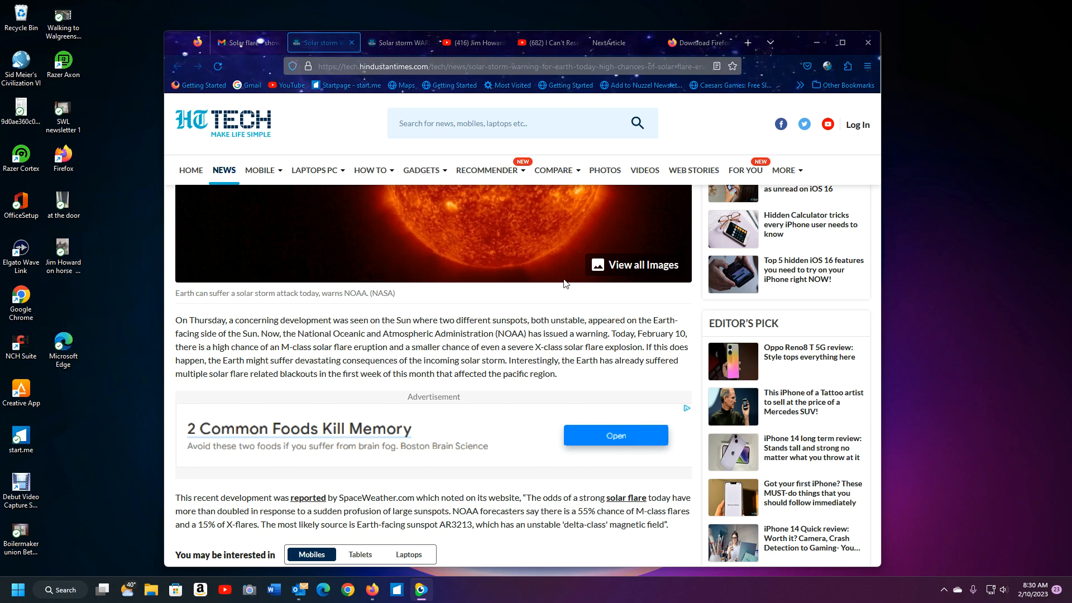
scroll(down, 3)
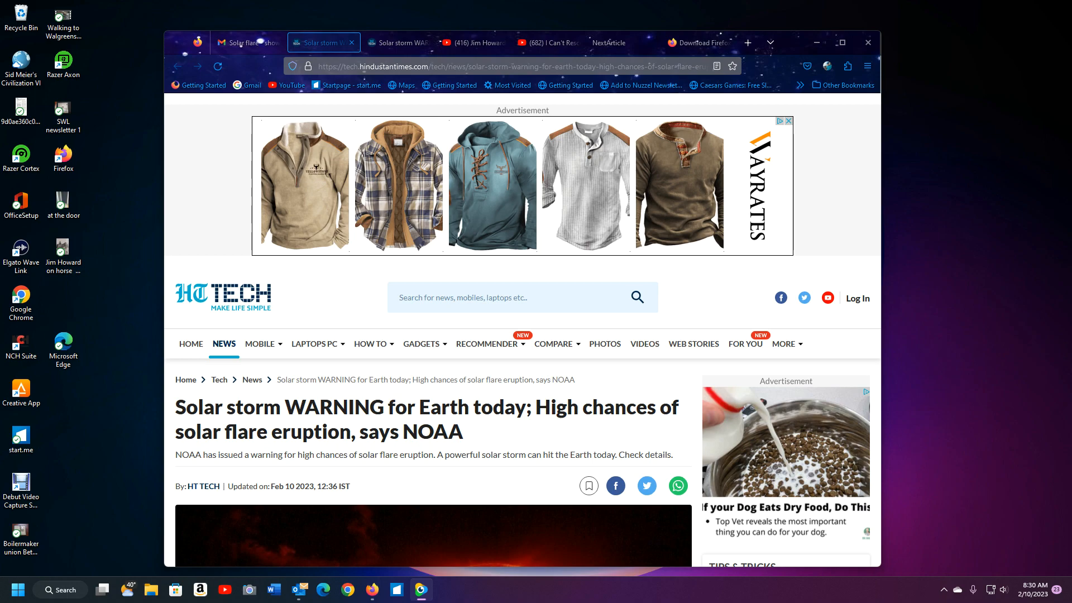
Load cnn.com in a new tab next to the solar storm article
click(703, 43)
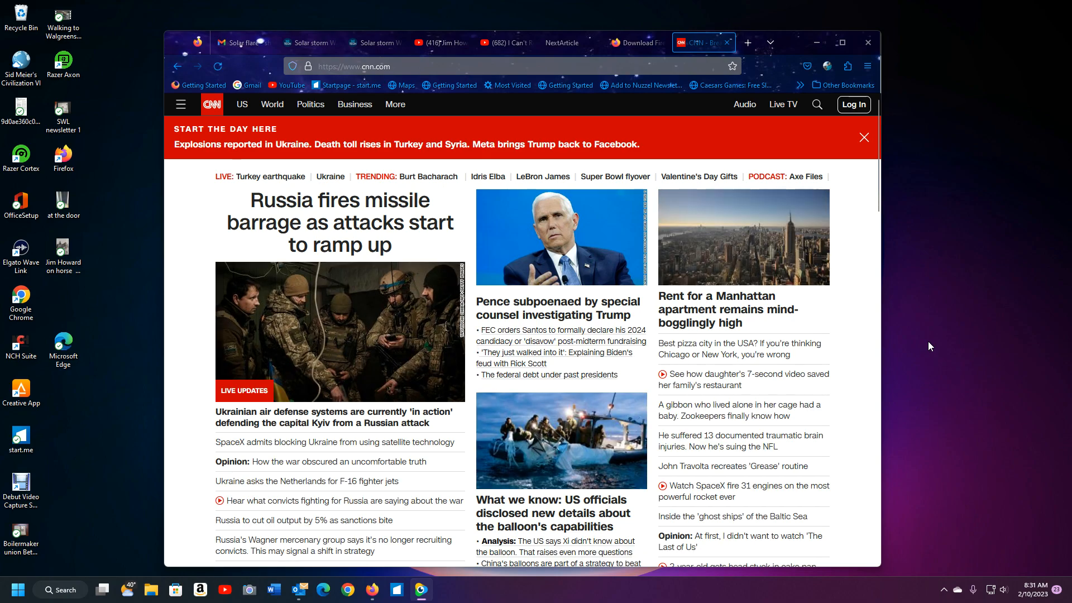
click(217, 65)
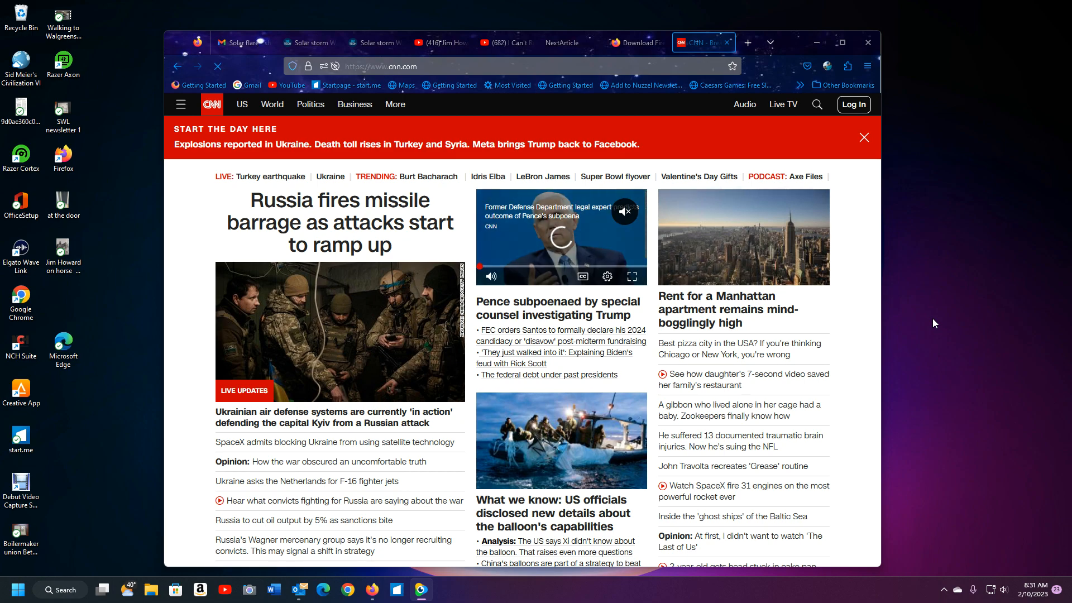
click(218, 66)
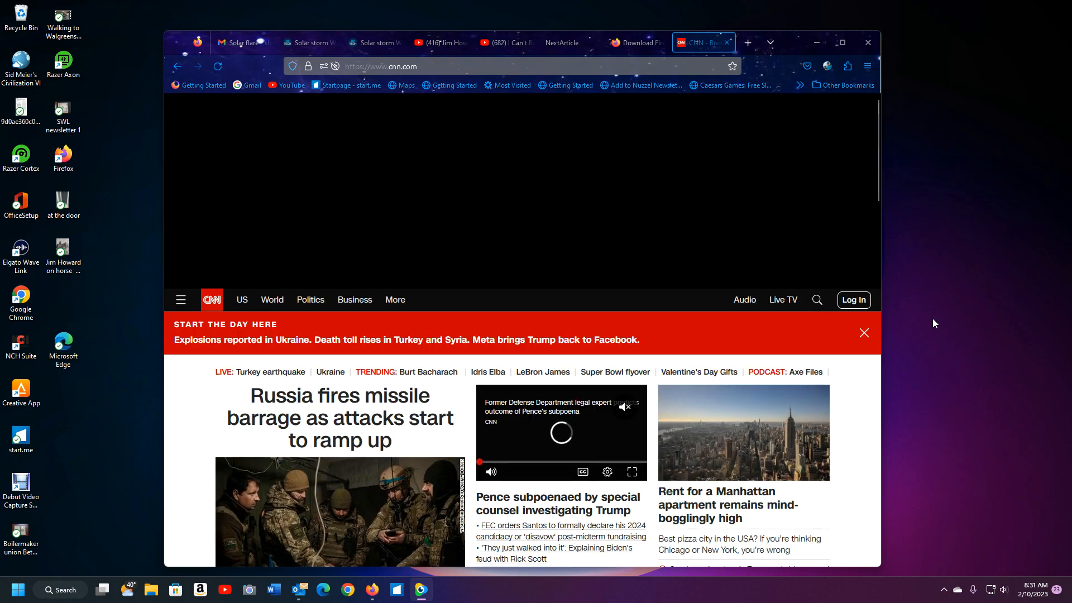
scroll(down, 3)
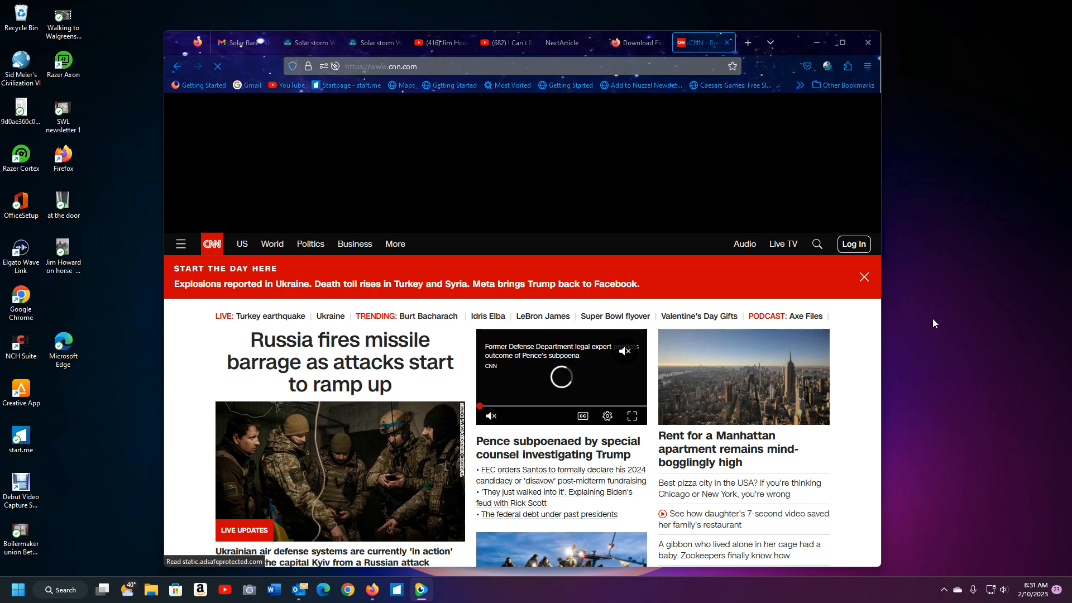
click(217, 67)
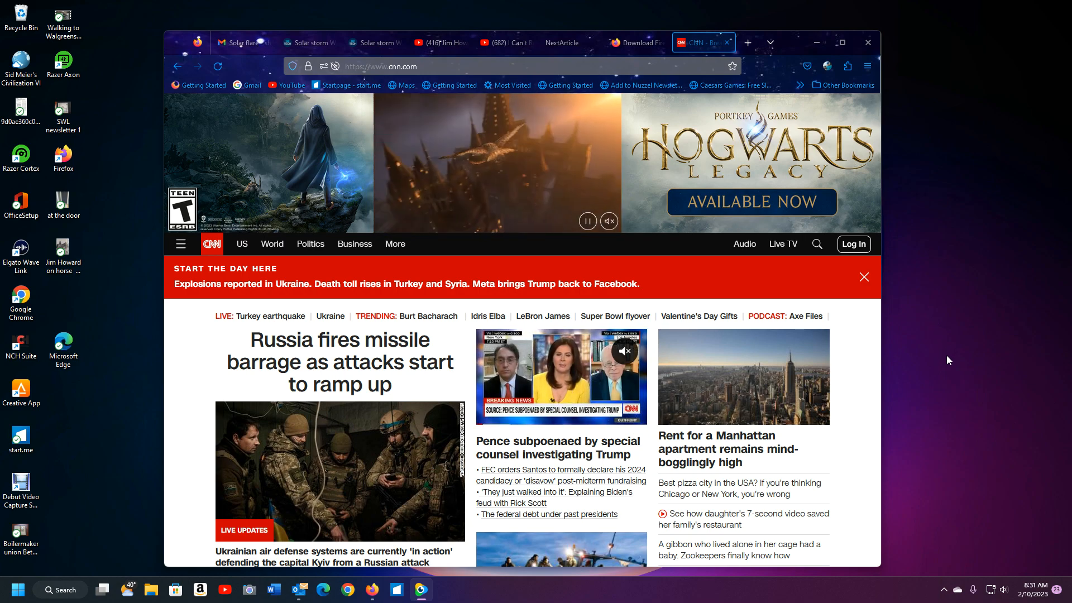
scroll(down, 3)
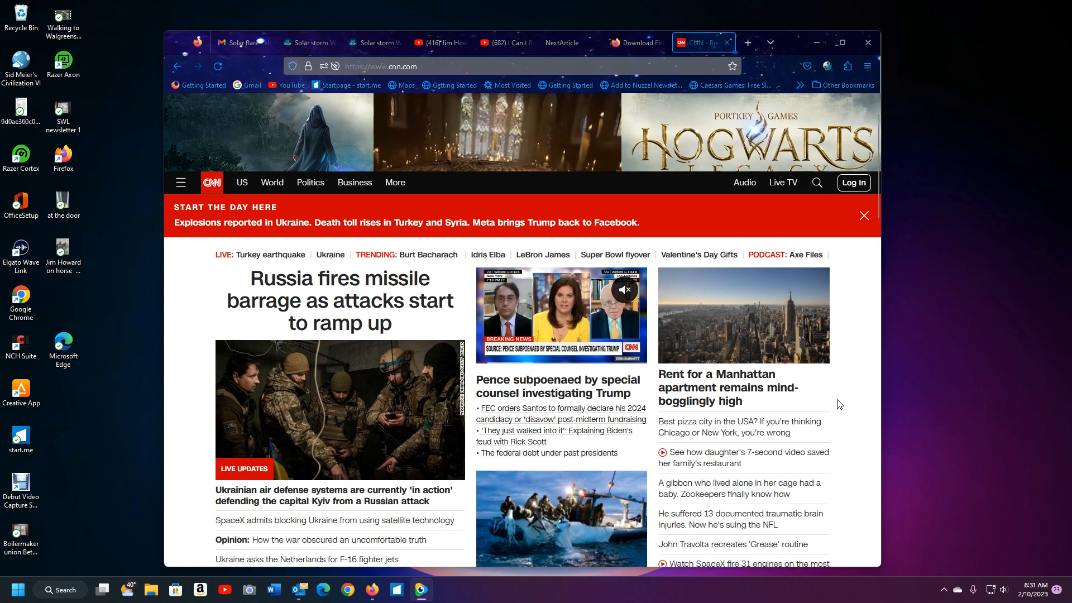
scroll(down, 3)
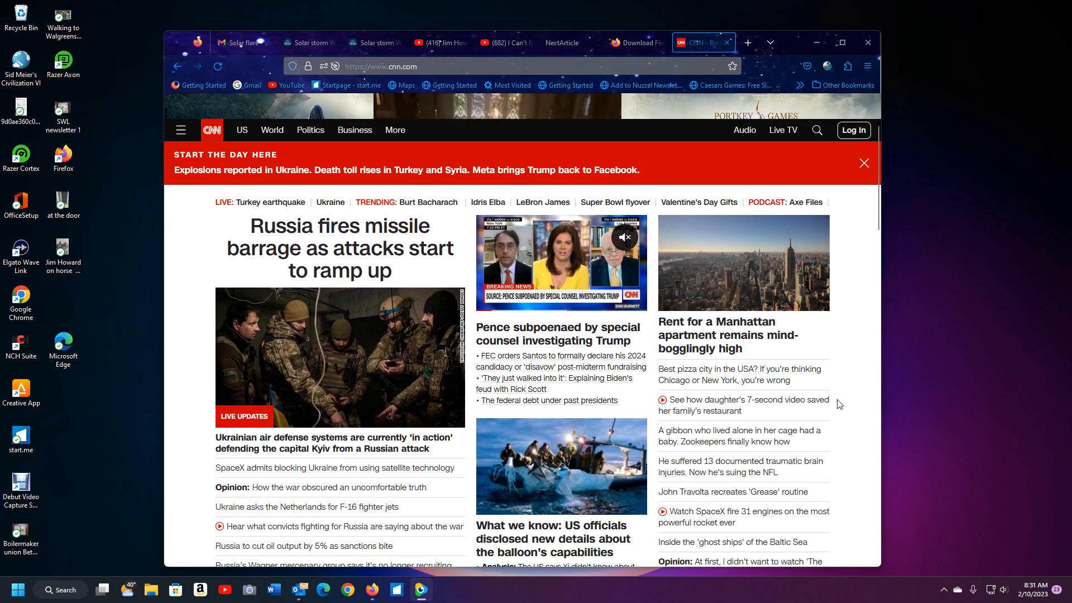